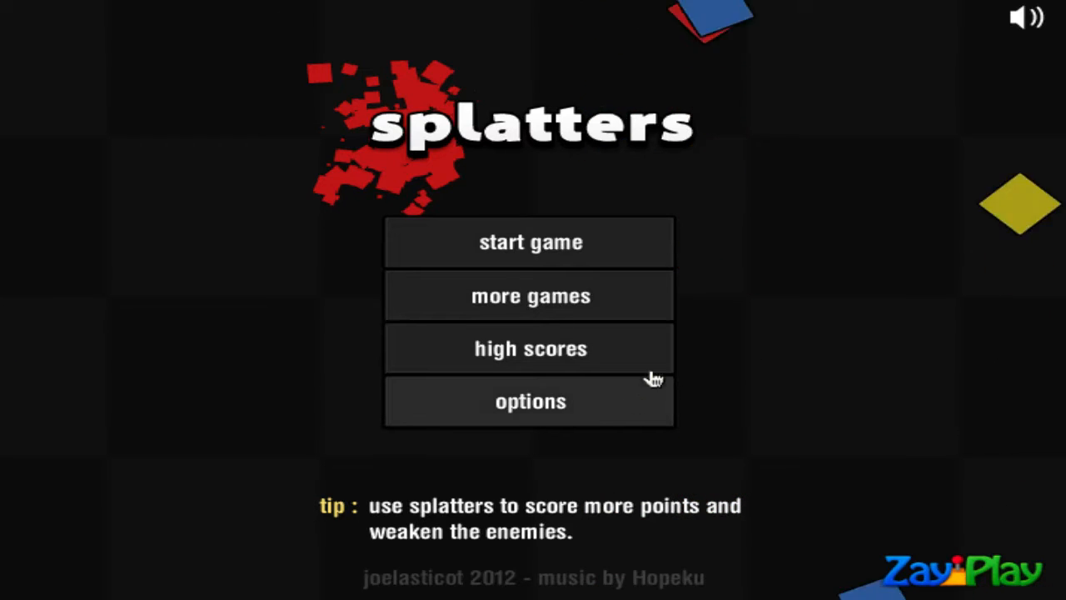
mouse_move(741, 230)
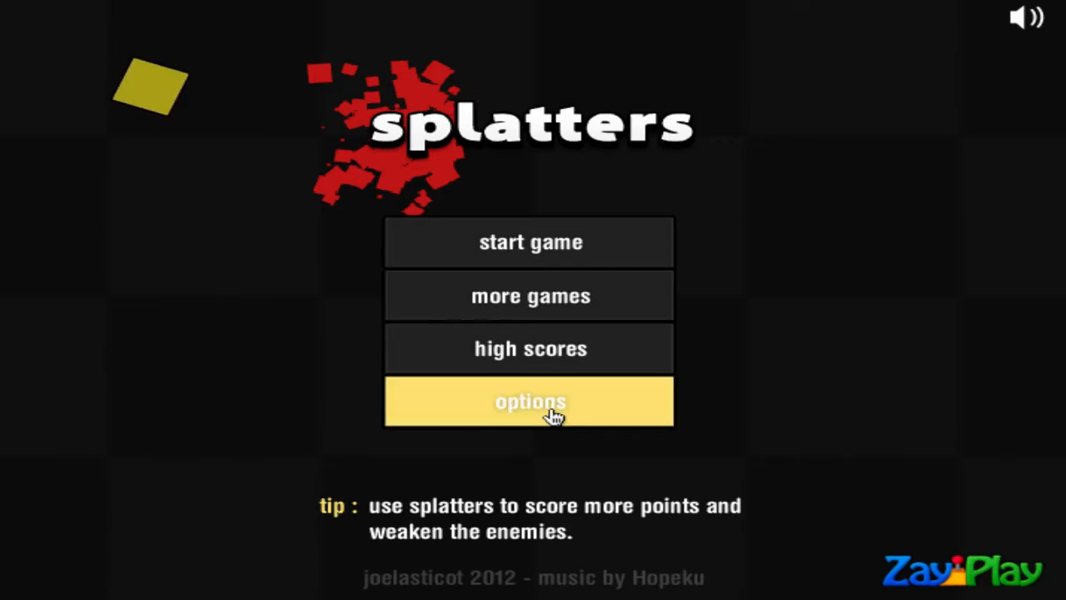
Check the settings, return to the menu, start a new game and skip both instruction screens
click(530, 401)
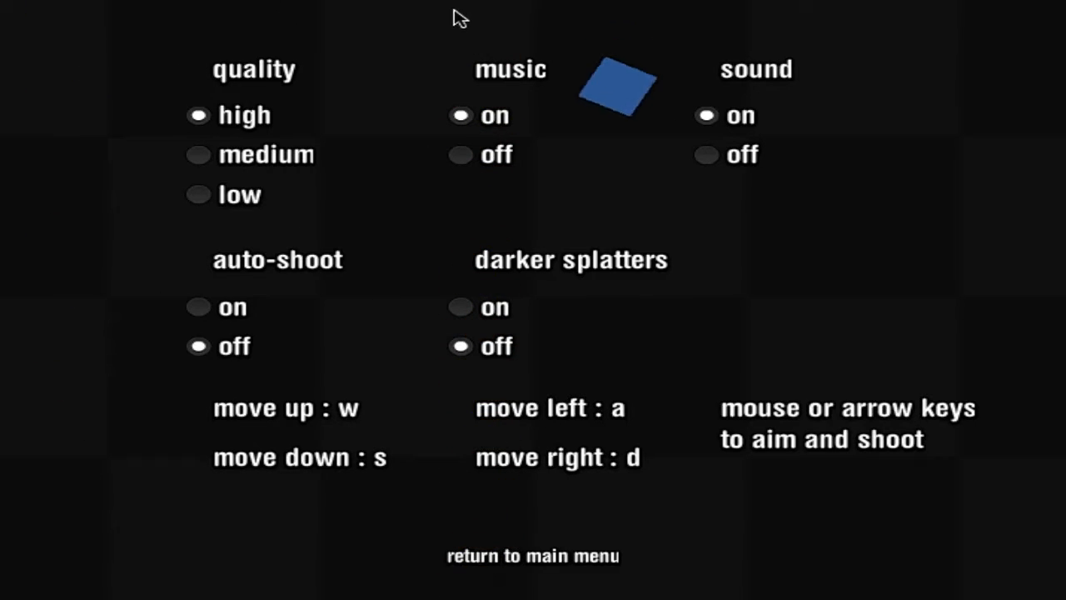
mouse_move(395, 209)
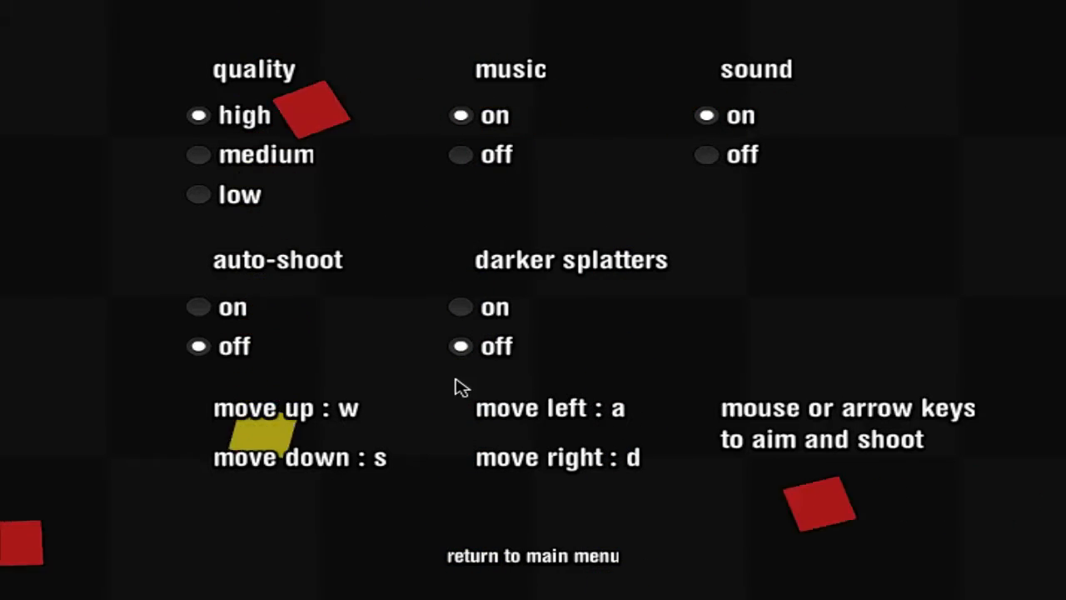
mouse_move(662, 293)
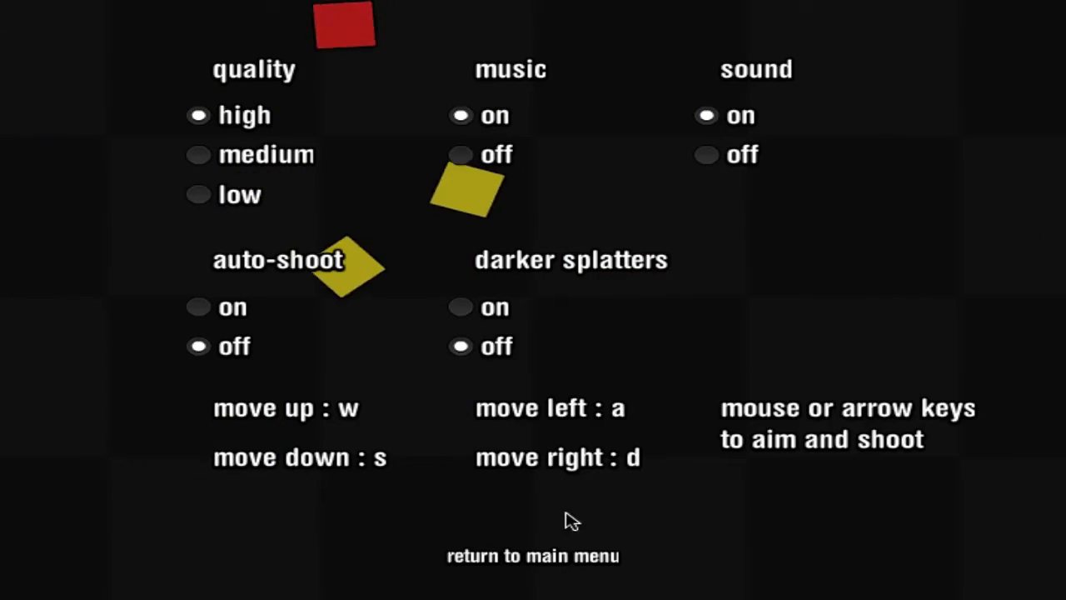
click(533, 555)
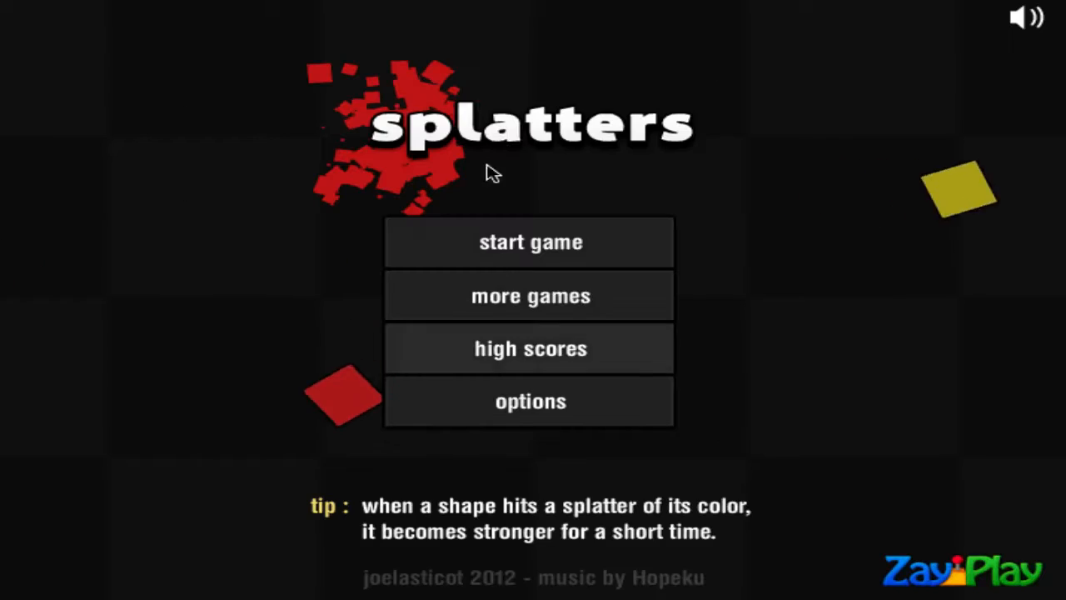
click(530, 241)
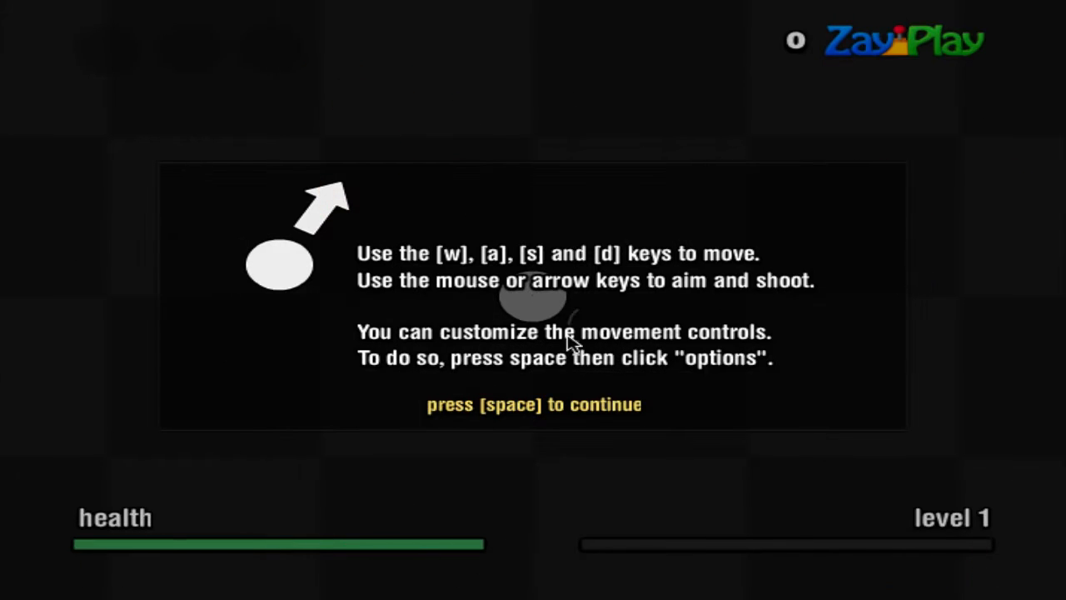
mouse_move(658, 279)
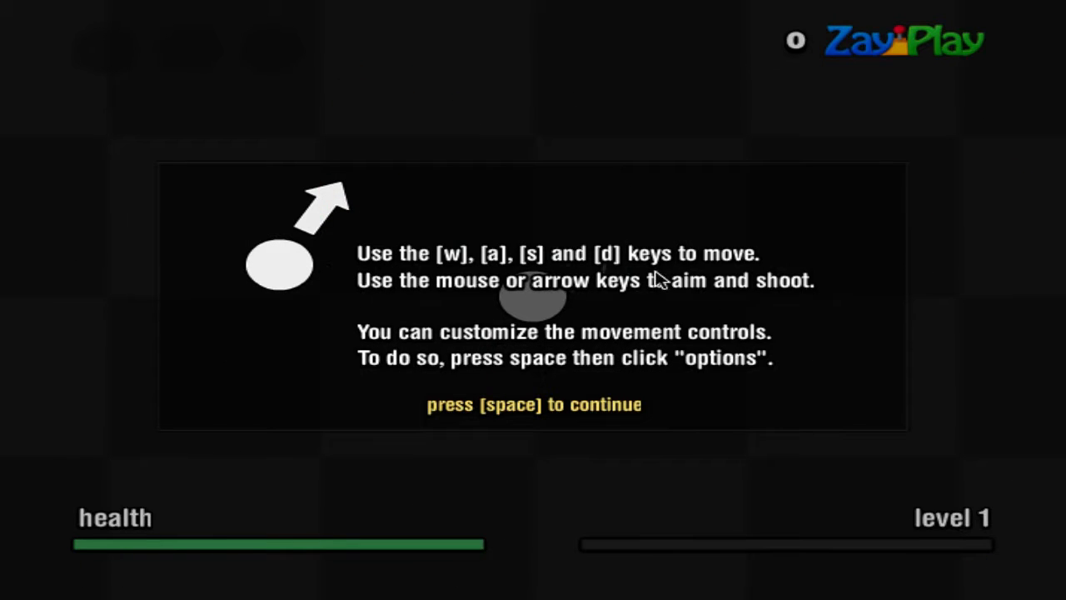
mouse_move(570, 415)
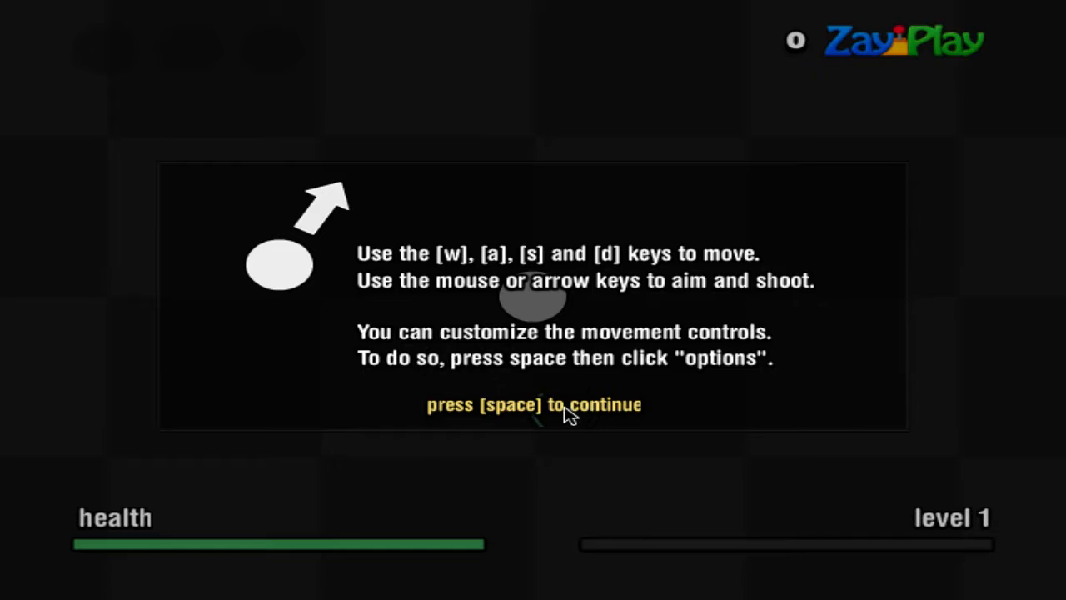
key(space)
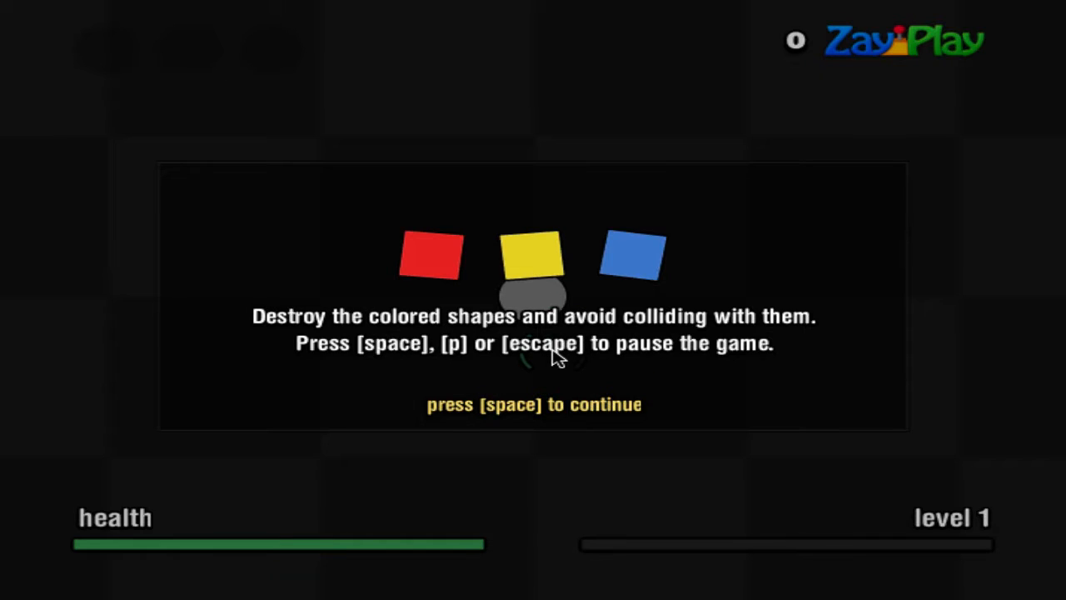
key(space)
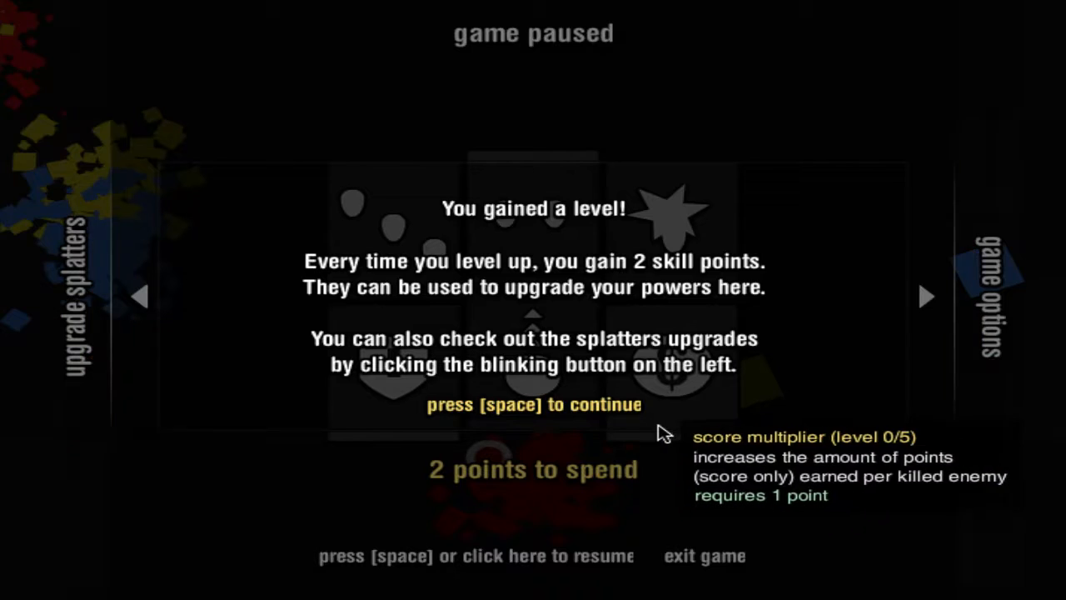
mouse_move(550, 379)
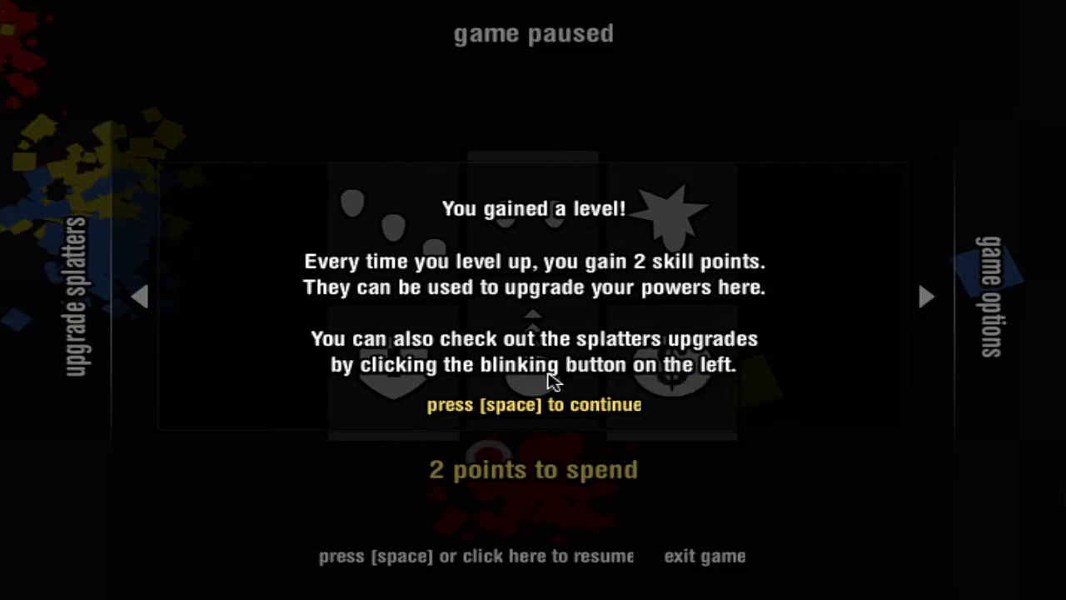
mouse_move(408, 398)
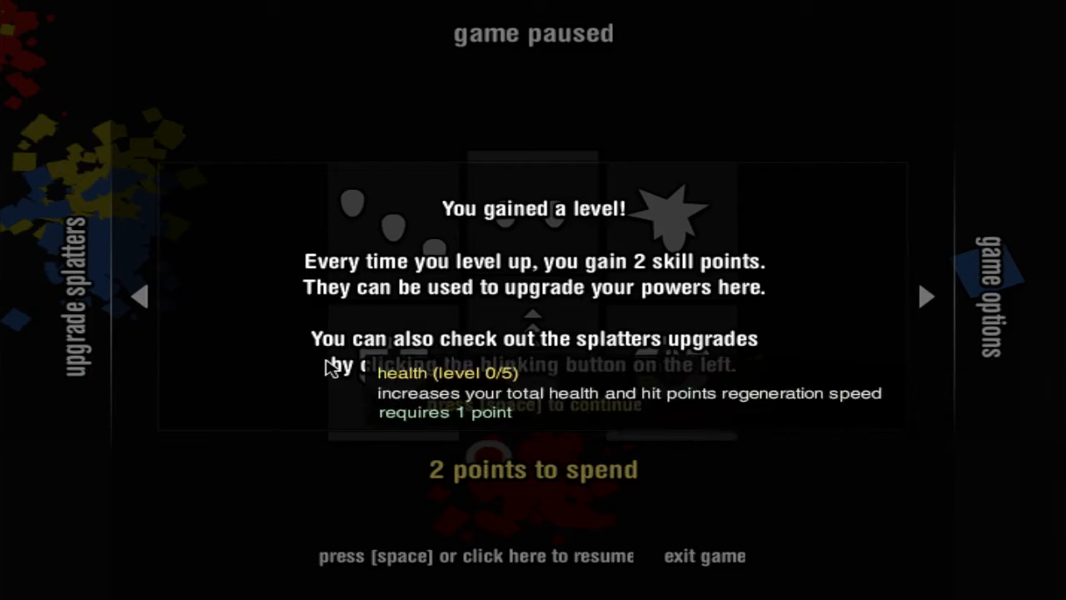
mouse_move(637, 395)
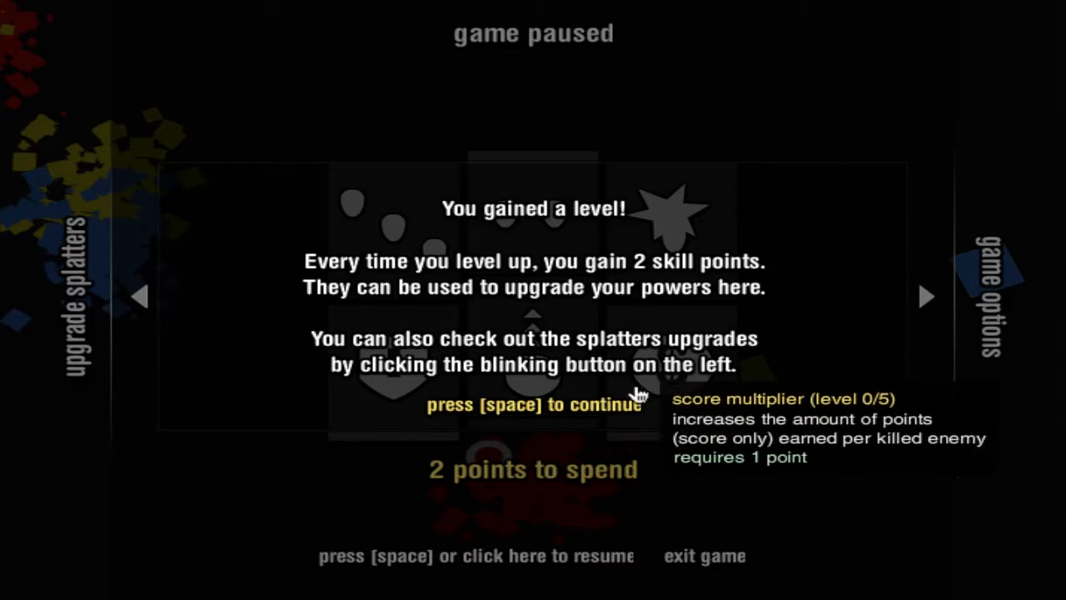
mouse_move(667, 425)
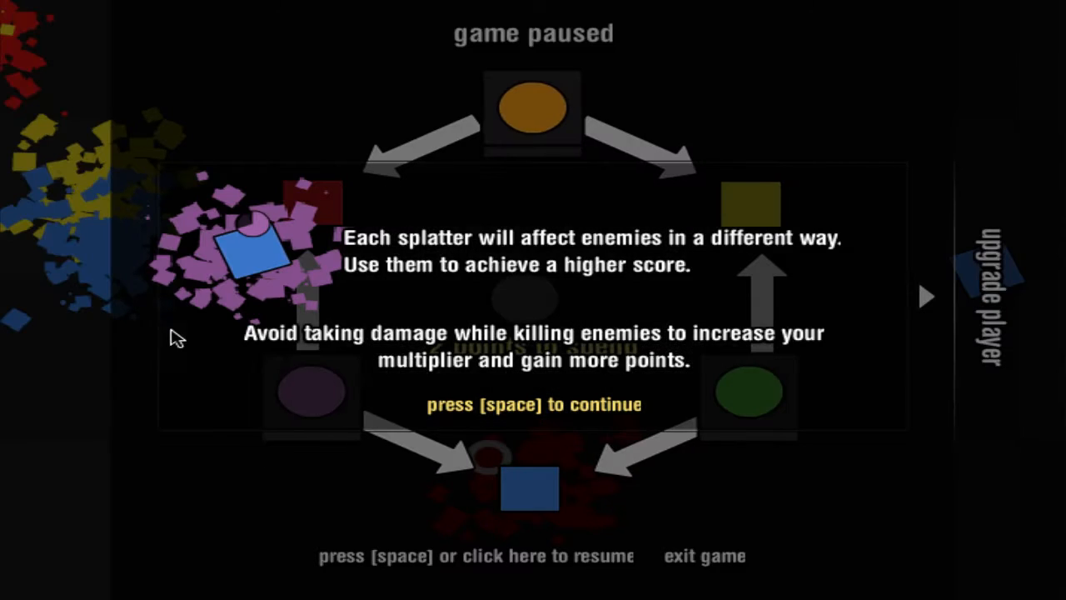
mouse_move(613, 260)
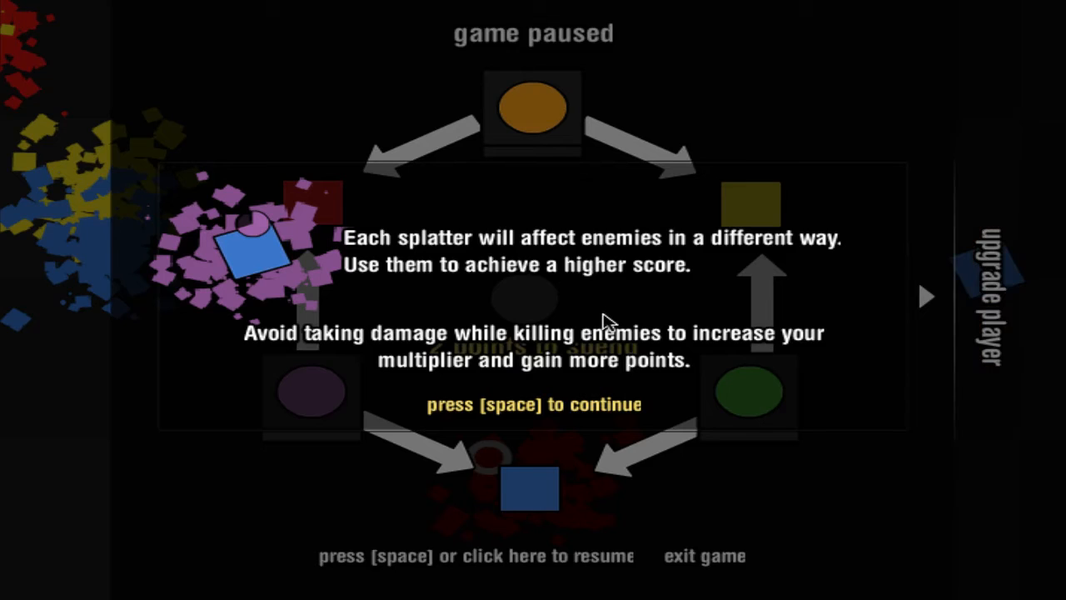
mouse_move(624, 399)
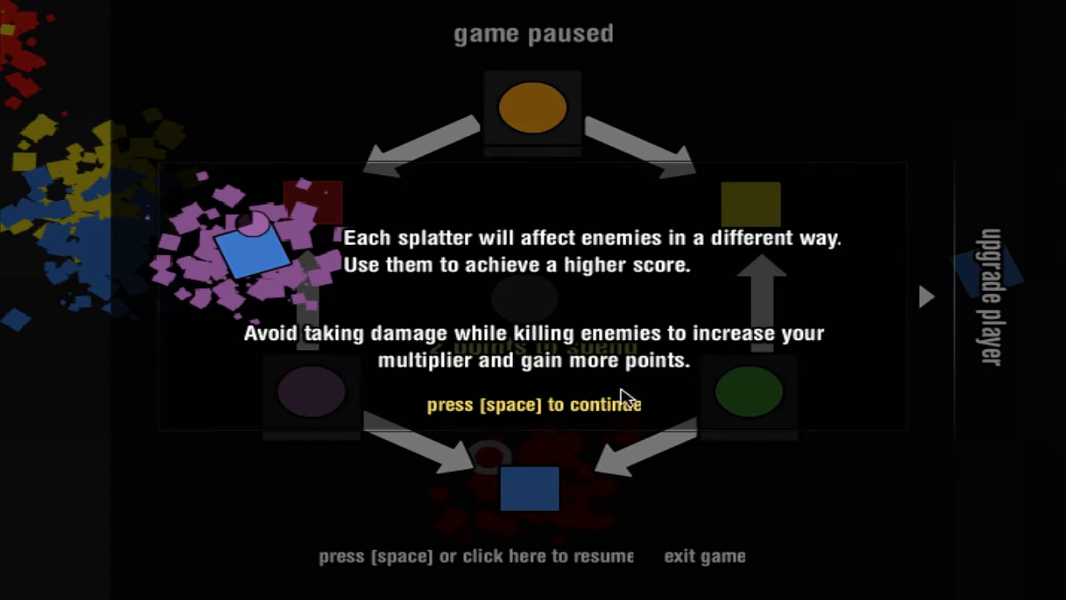
mouse_move(789, 319)
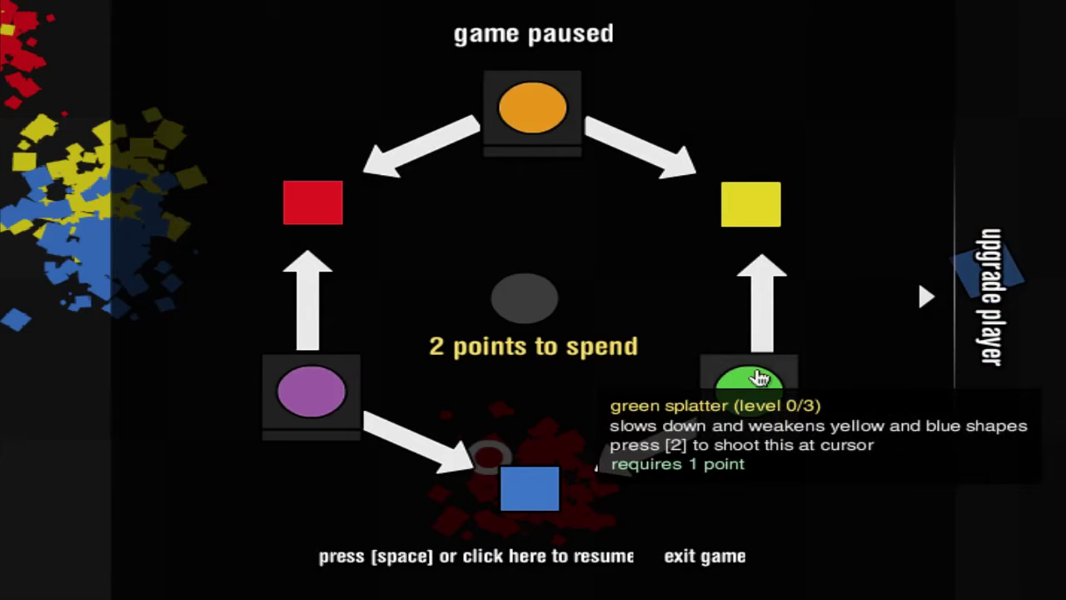
mouse_move(932, 308)
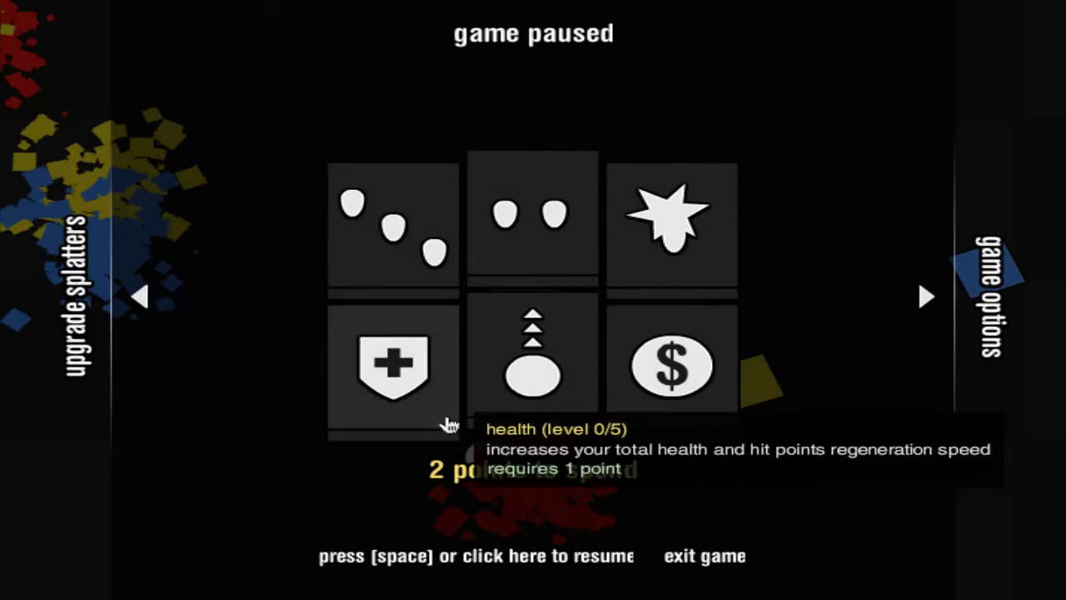
mouse_move(396, 279)
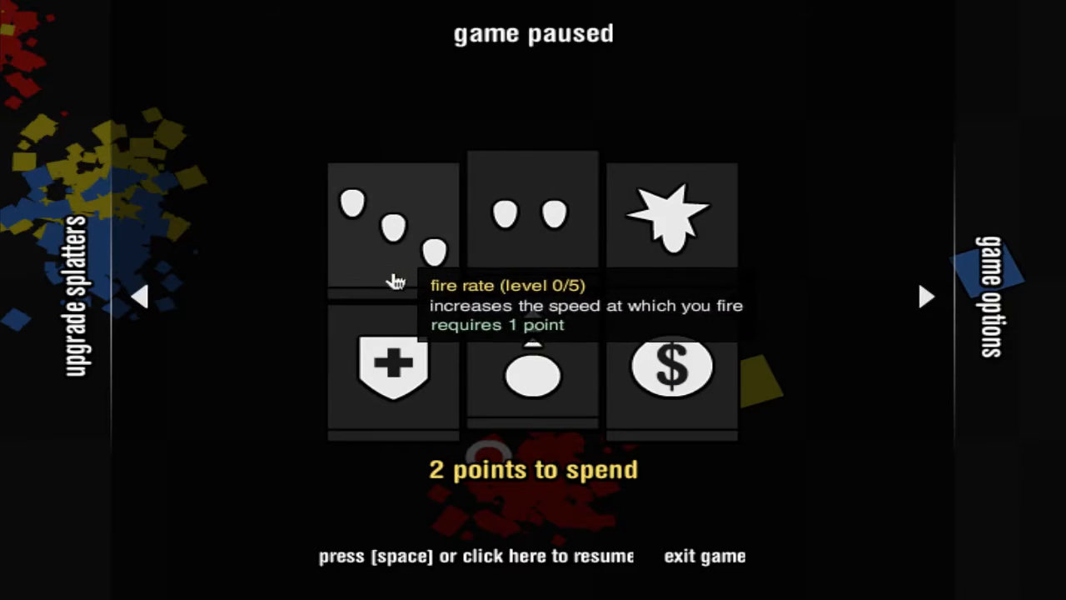
mouse_move(533, 373)
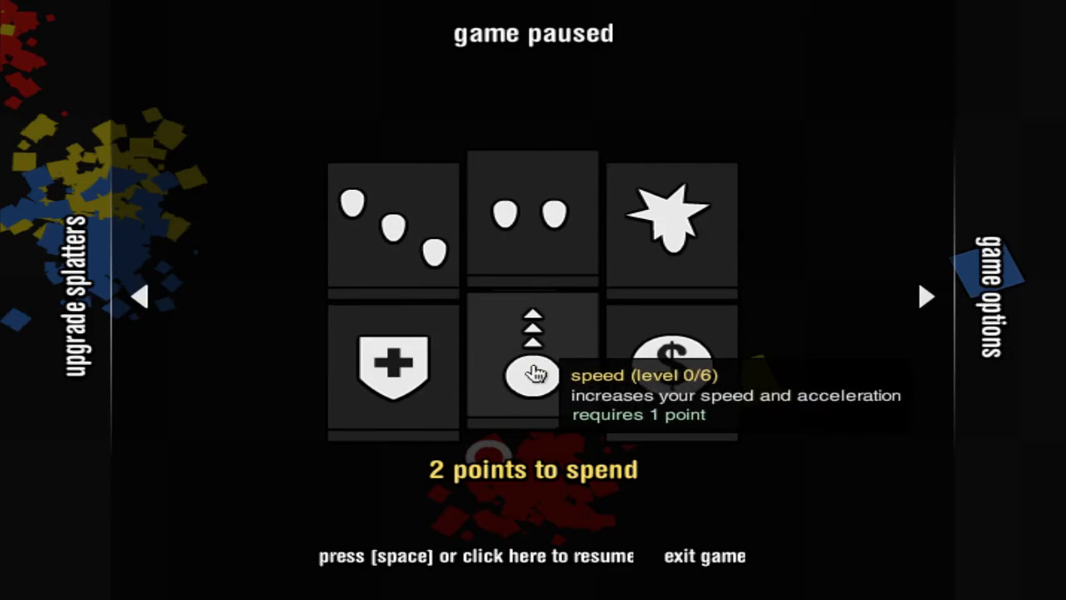
mouse_move(487, 358)
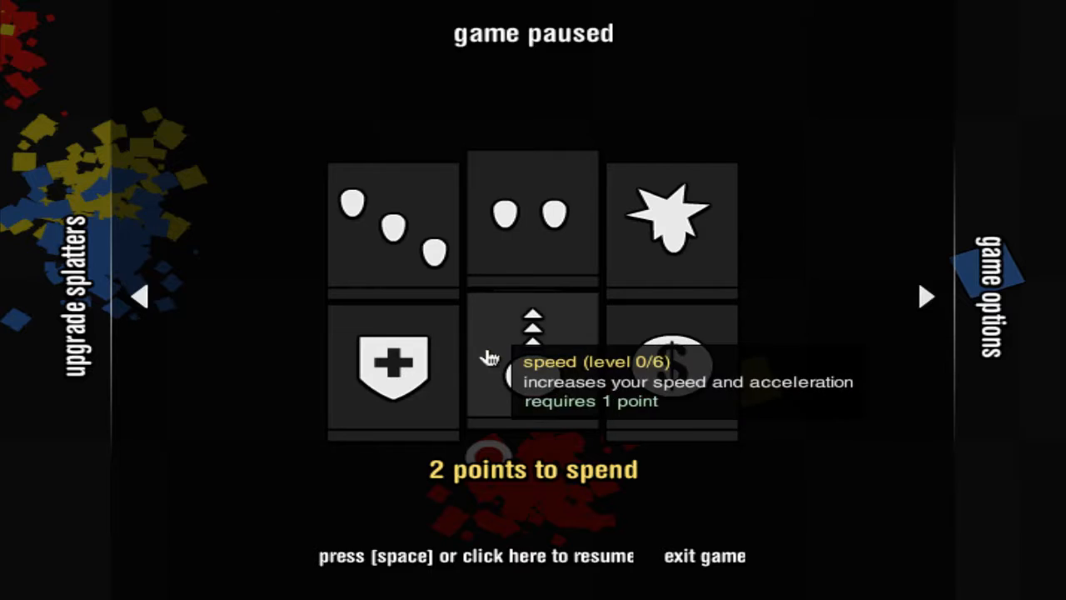
Spend one skill point on more bullets per shot and the last on bullet damage
click(532, 367)
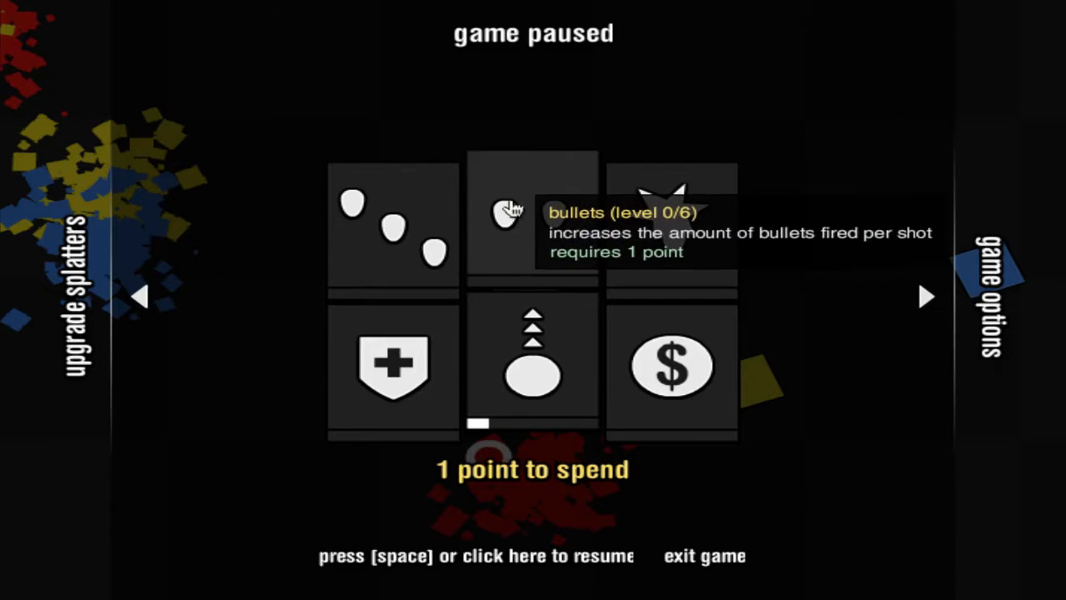
mouse_move(450, 234)
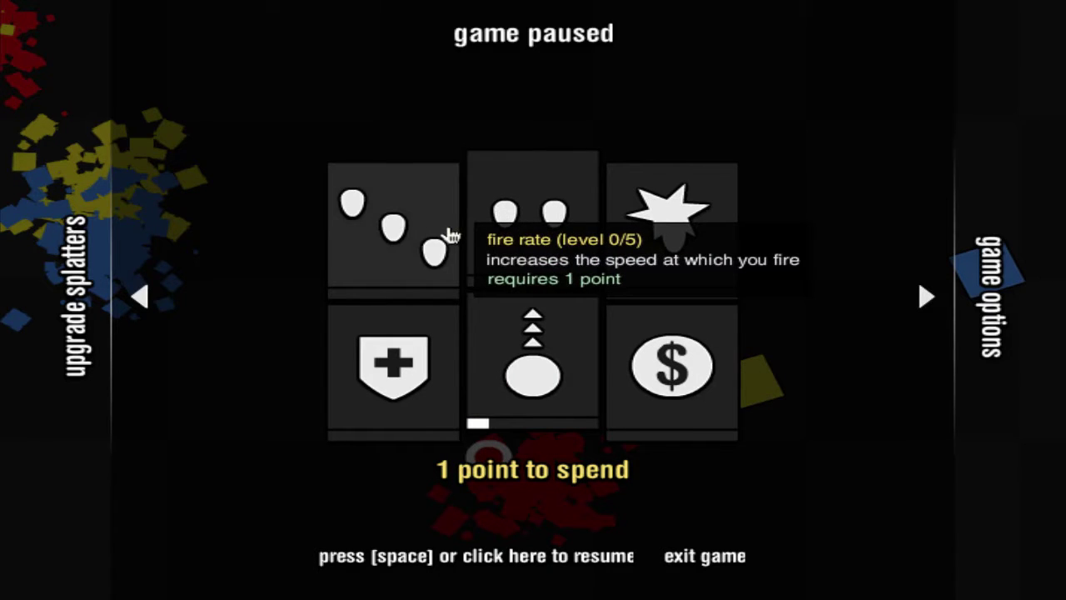
mouse_move(662, 212)
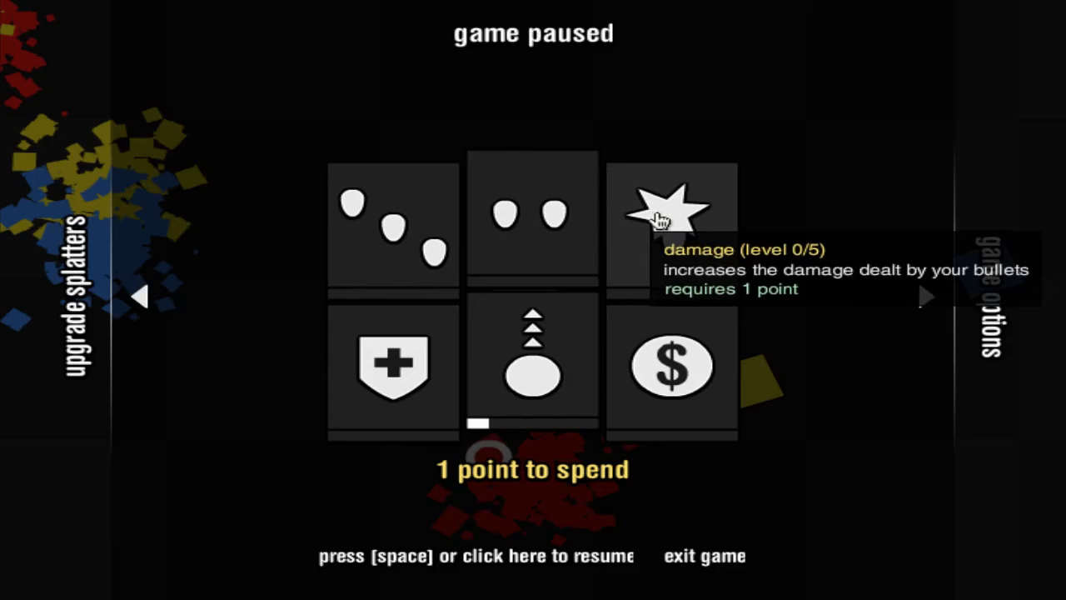
click(929, 296)
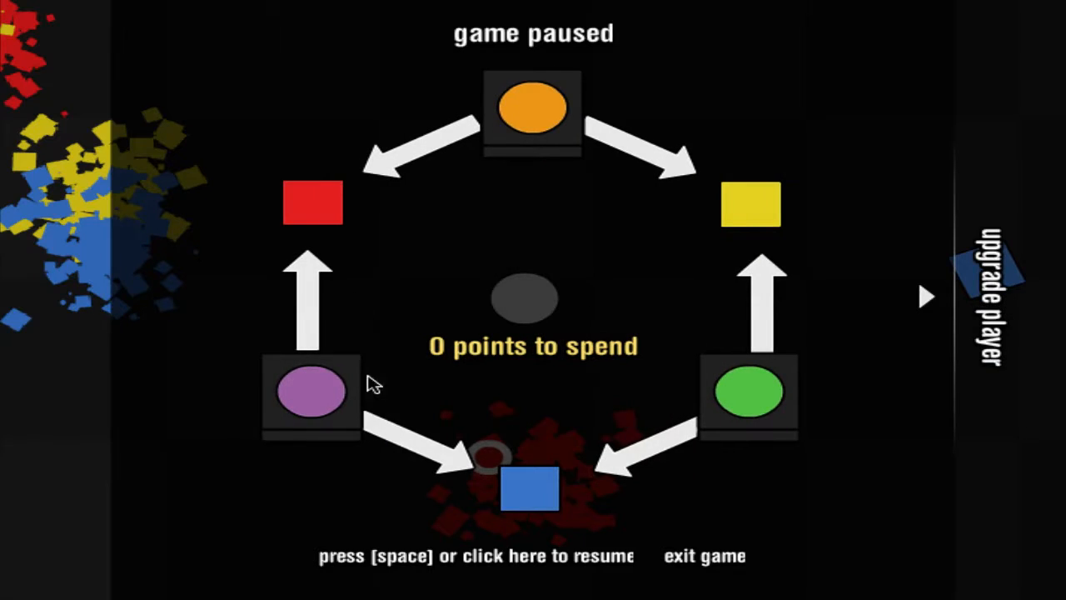
mouse_move(316, 395)
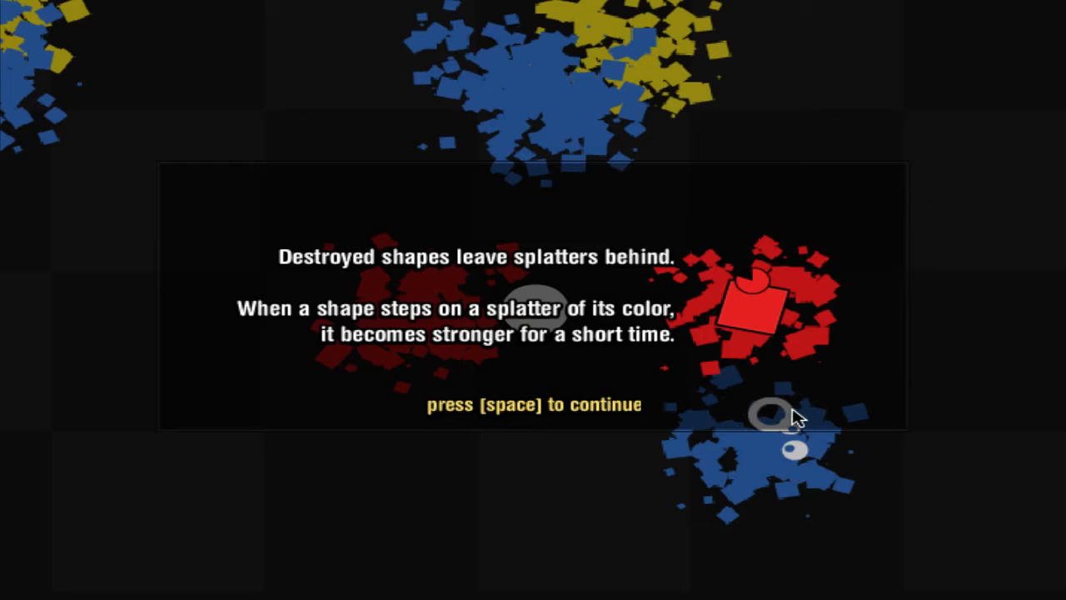
mouse_move(688, 416)
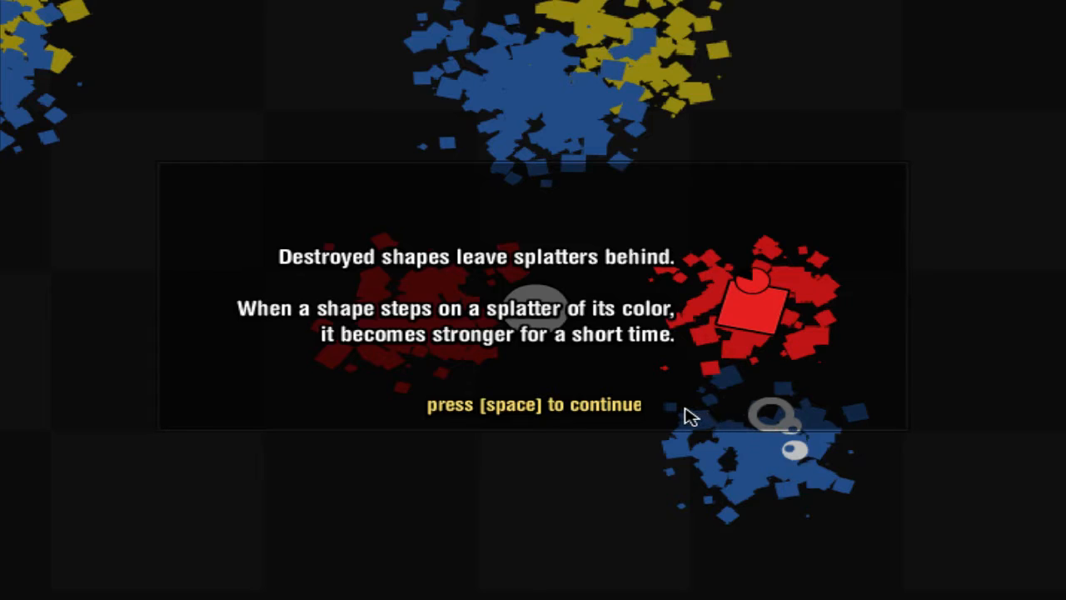
mouse_move(612, 366)
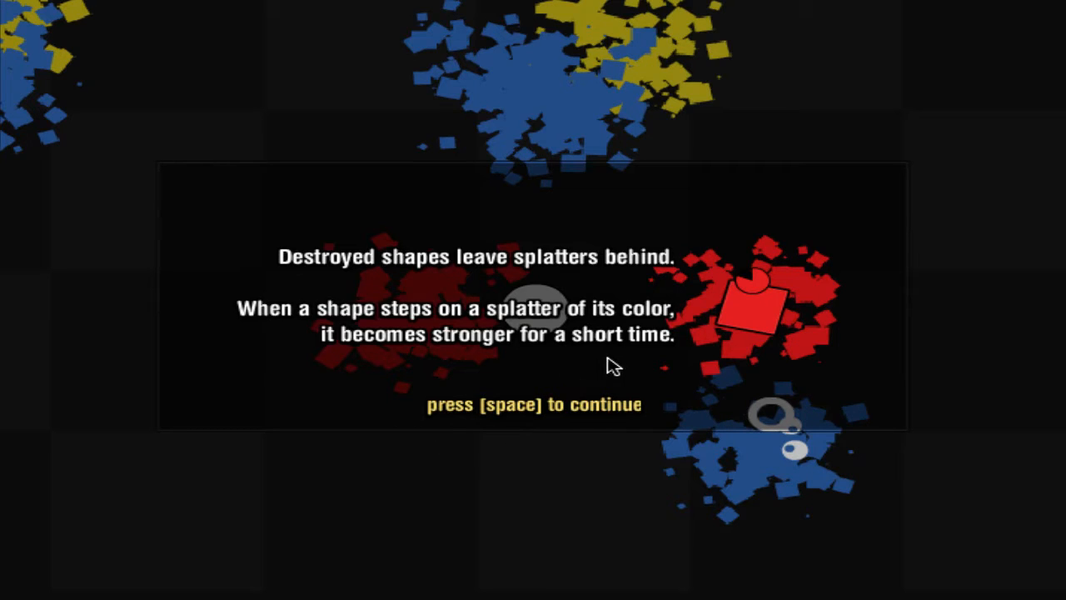
mouse_move(621, 370)
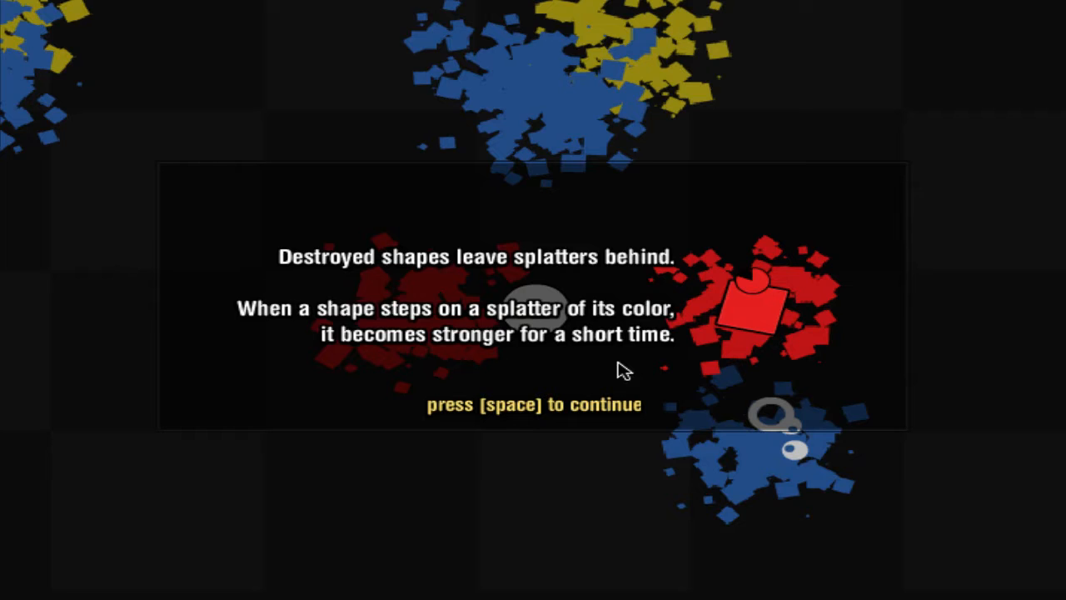
mouse_move(475, 418)
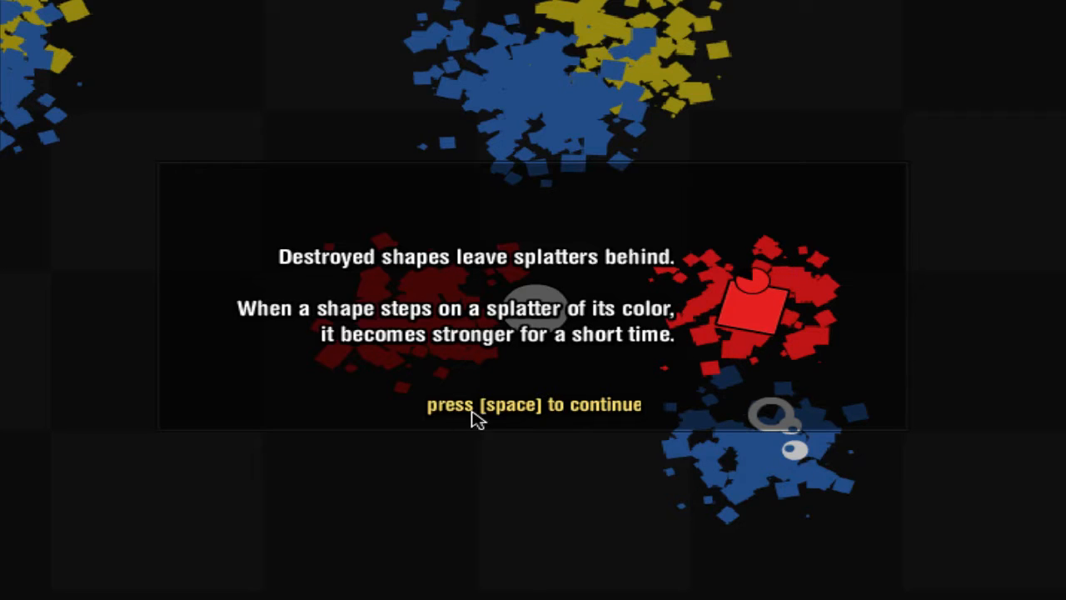
Dismiss the splatter tip and keep playing through to level 3
key(space)
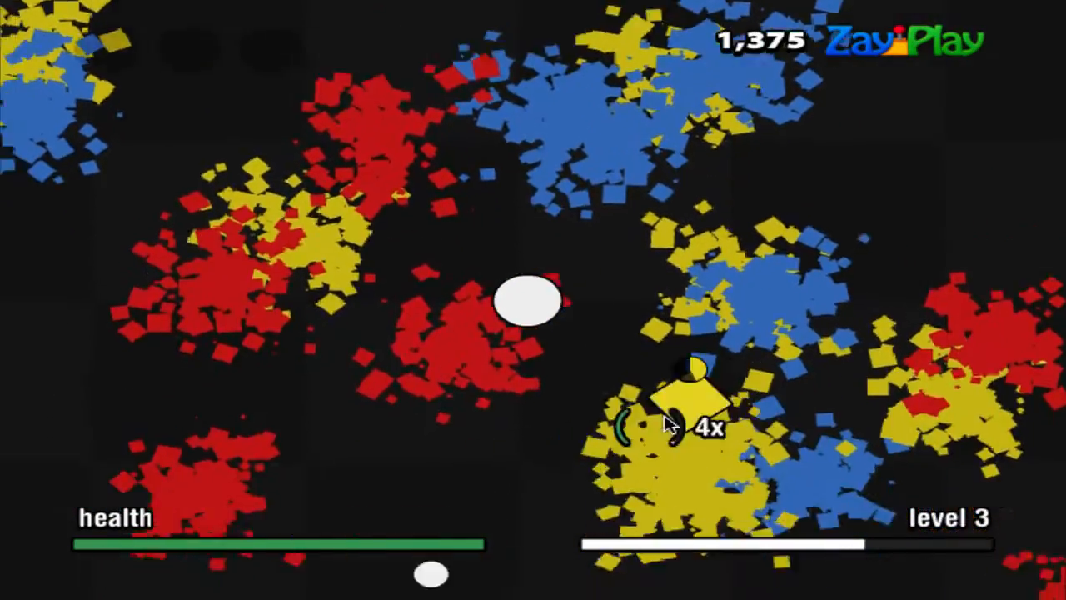
Pause the game and buy the purple splatter upgrade
key(space)
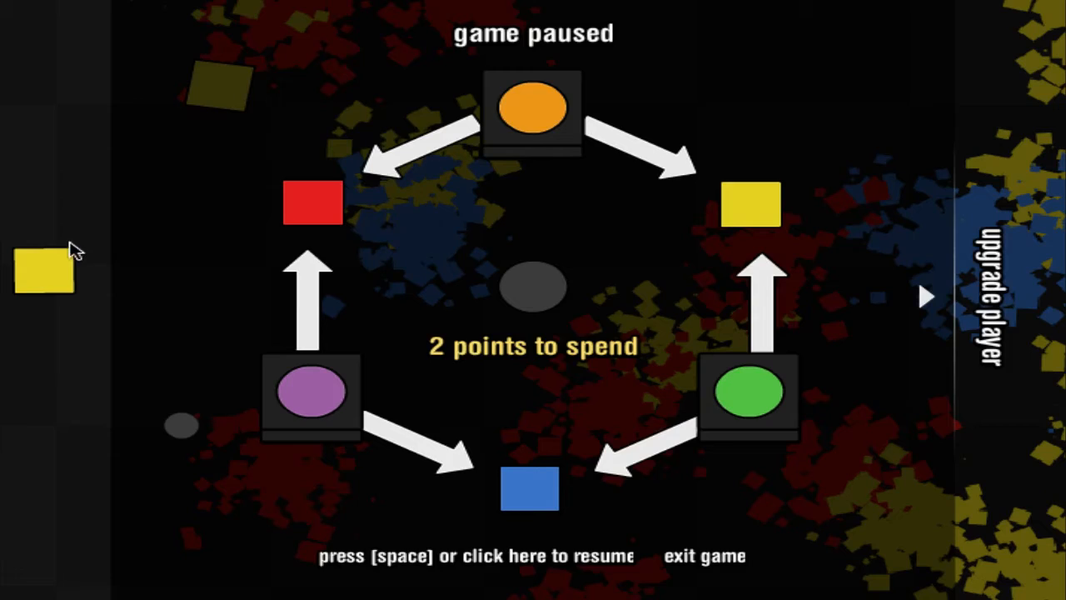
mouse_move(624, 396)
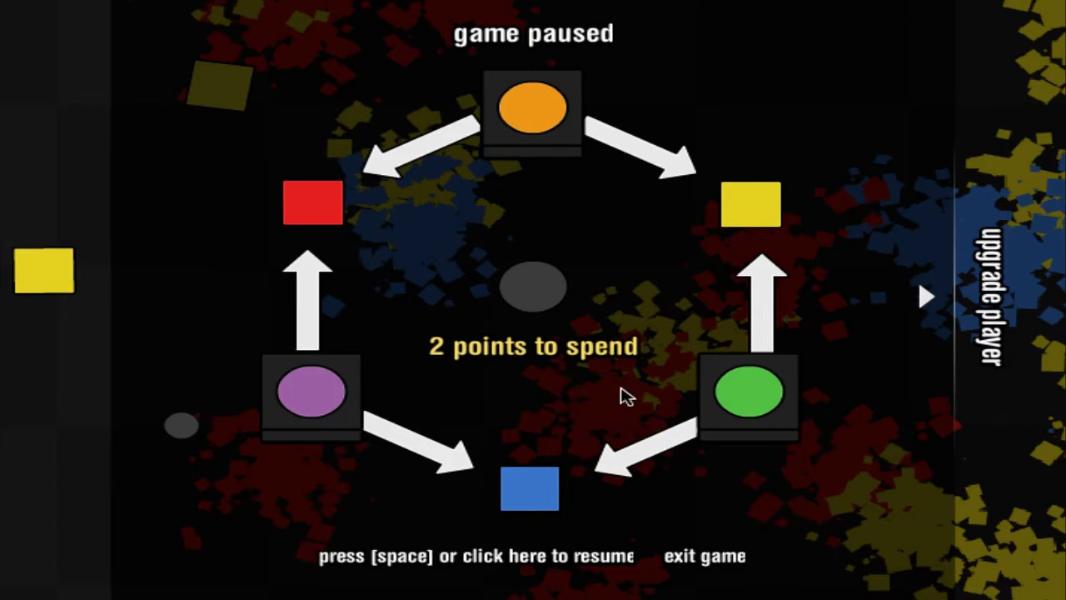
mouse_move(542, 508)
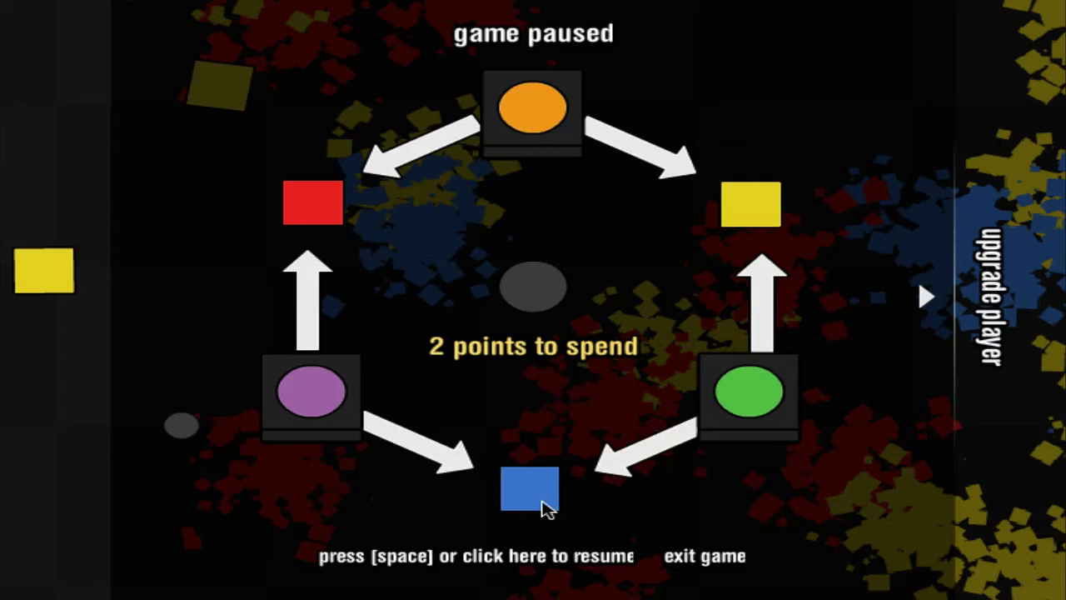
mouse_move(313, 396)
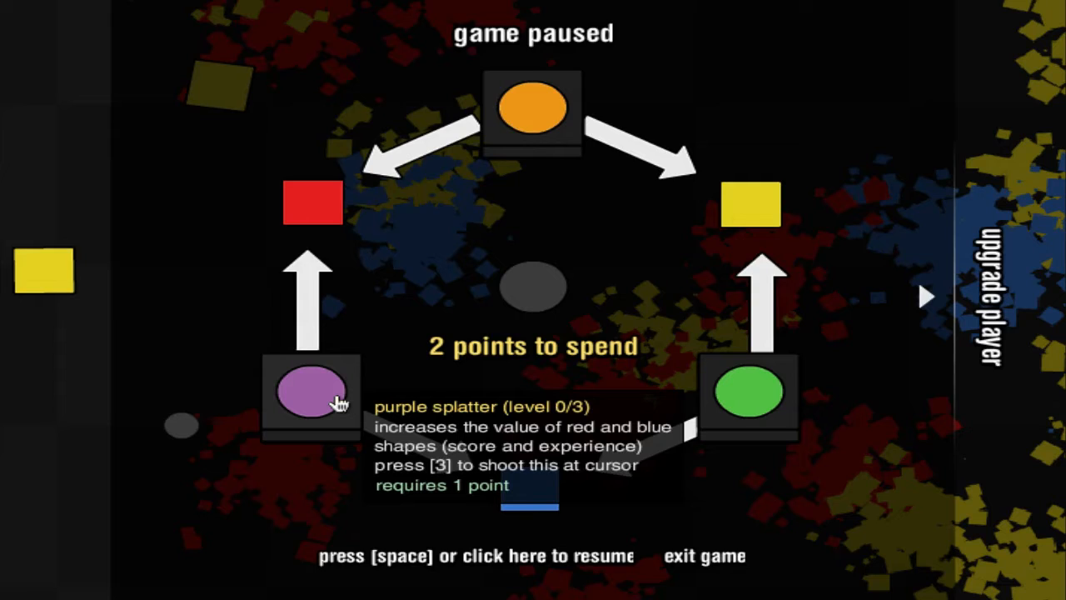
click(312, 392)
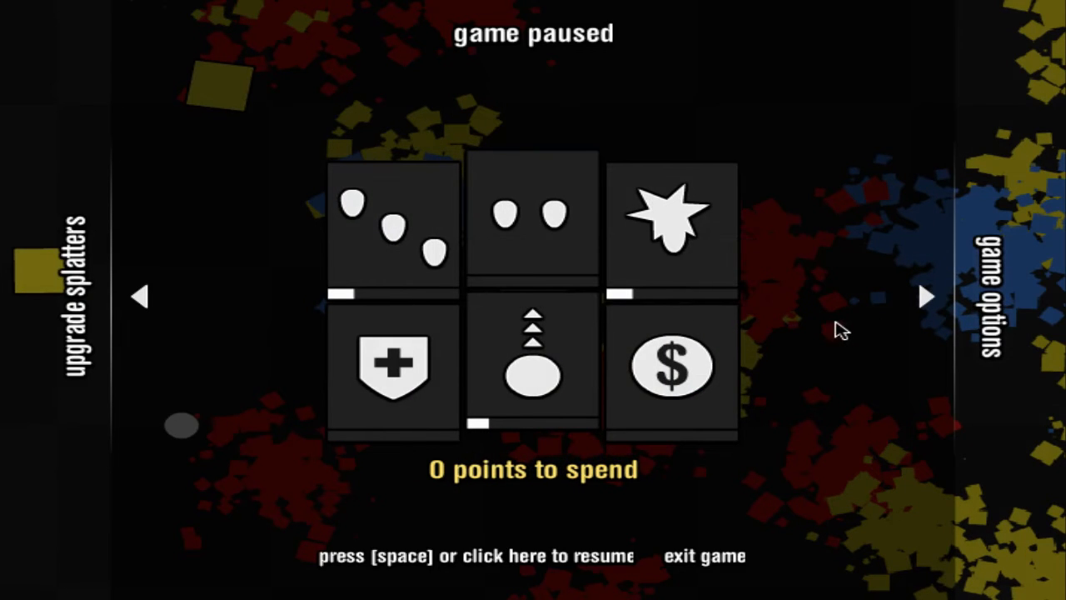
mouse_move(708, 562)
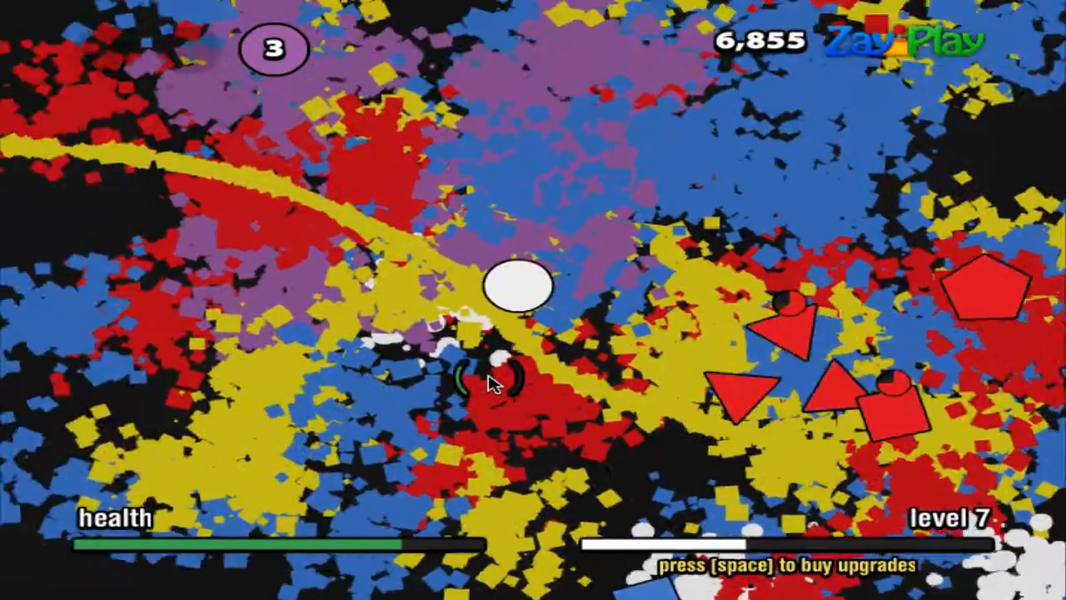
Pause, visit the splatter upgrades page, then return to player upgrades and select an option
key(space)
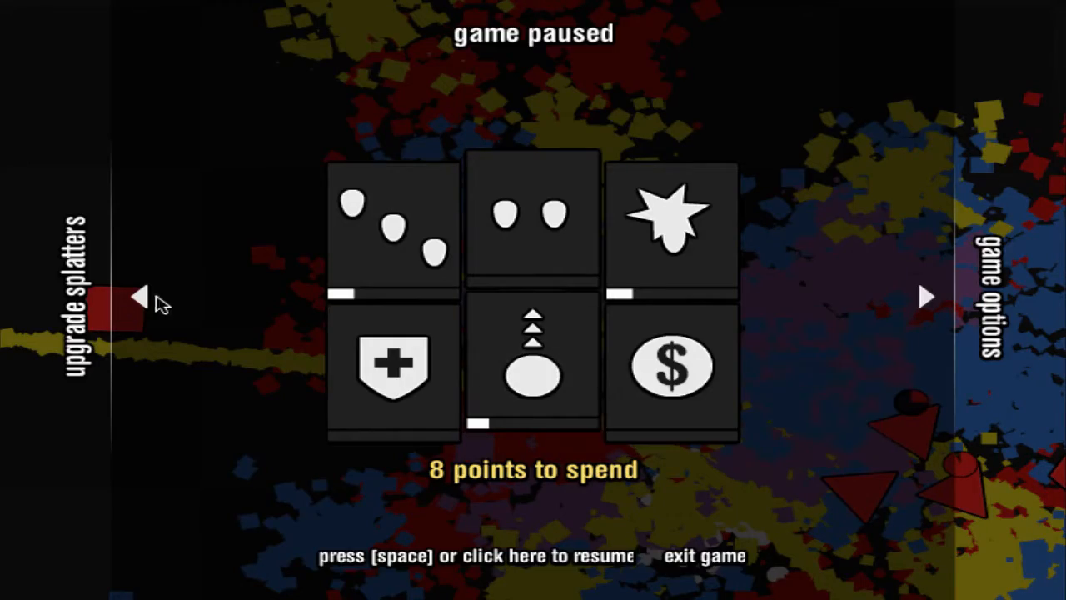
click(138, 297)
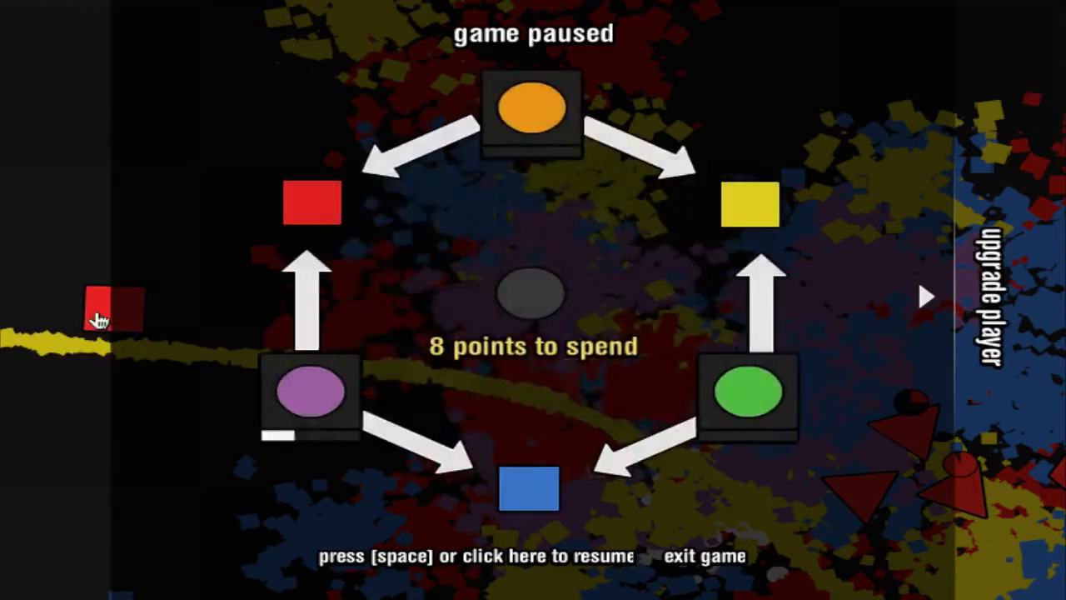
mouse_move(740, 390)
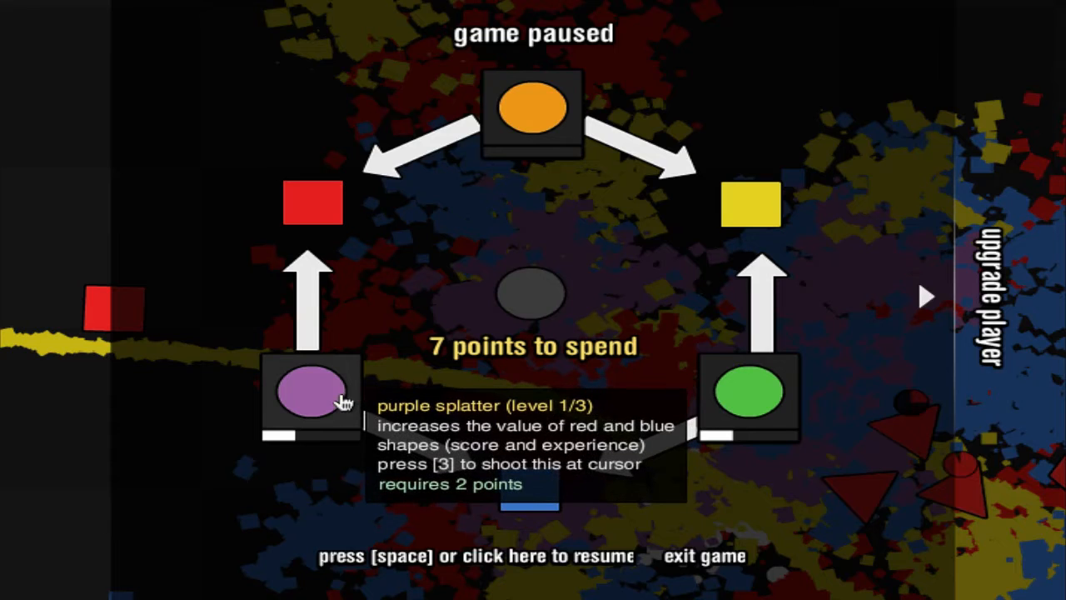
click(927, 296)
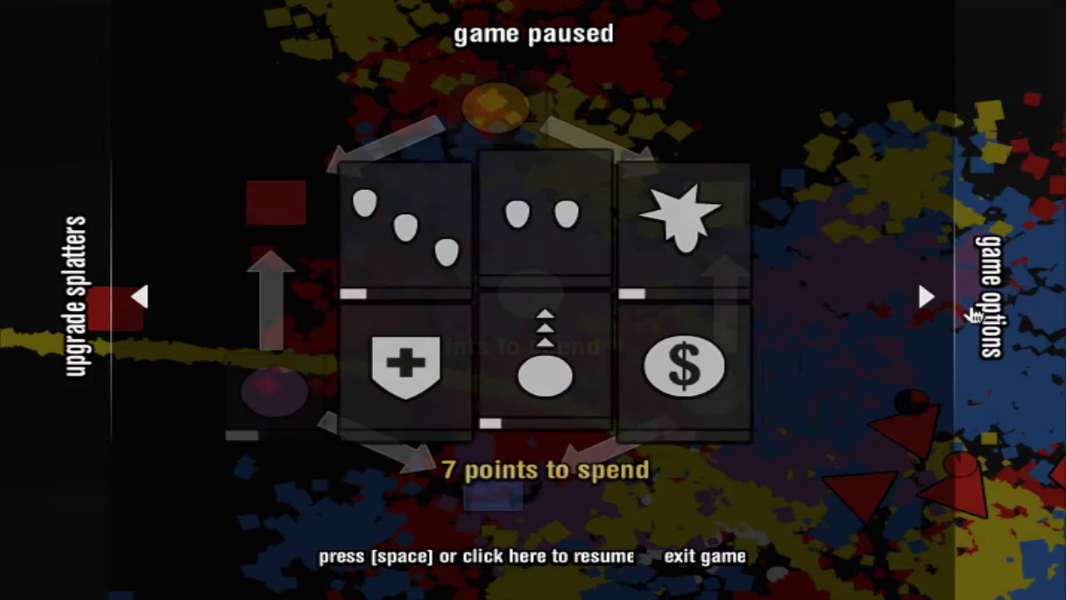
click(675, 217)
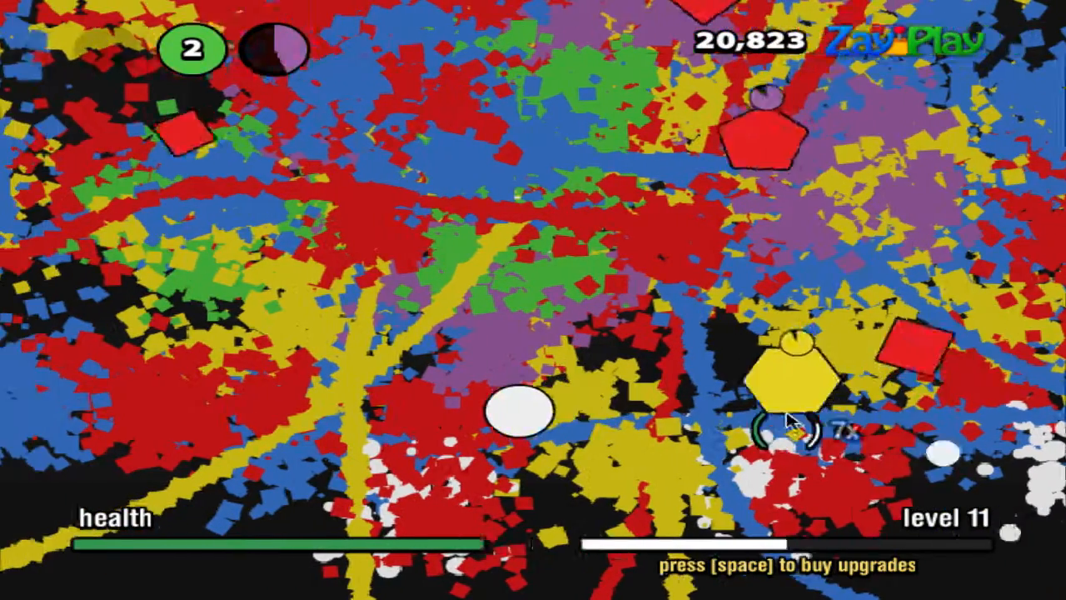
Pause the game to spend player upgrade points
key(space)
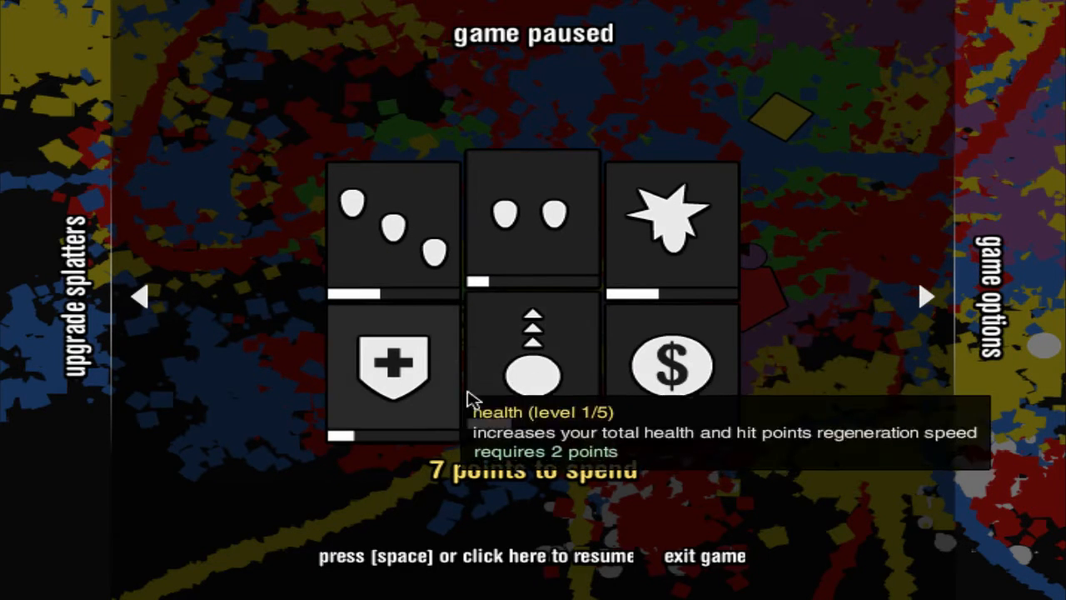
mouse_move(404, 266)
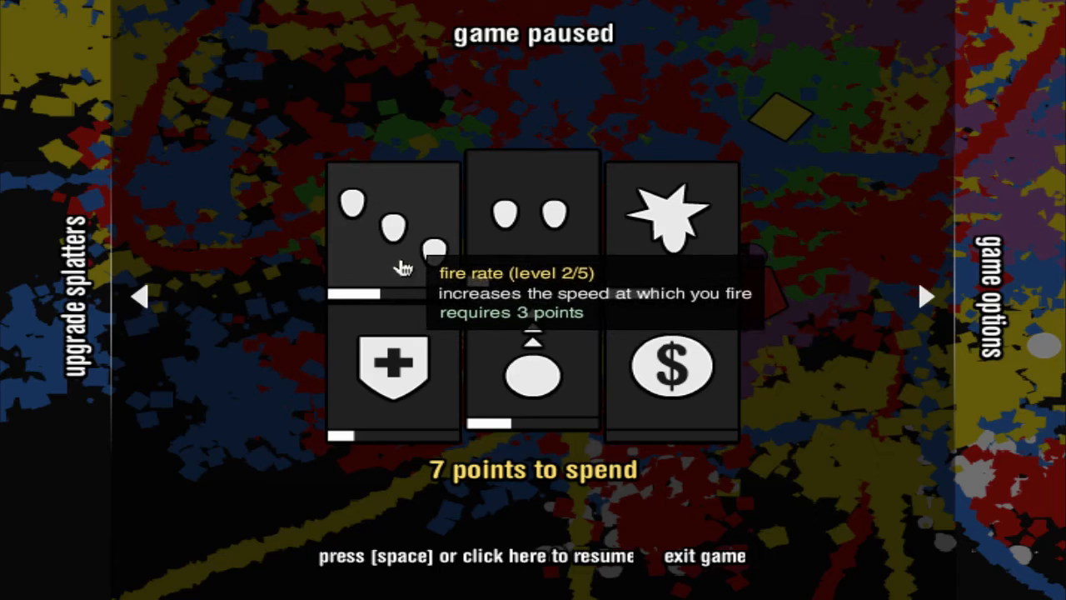
mouse_move(533, 254)
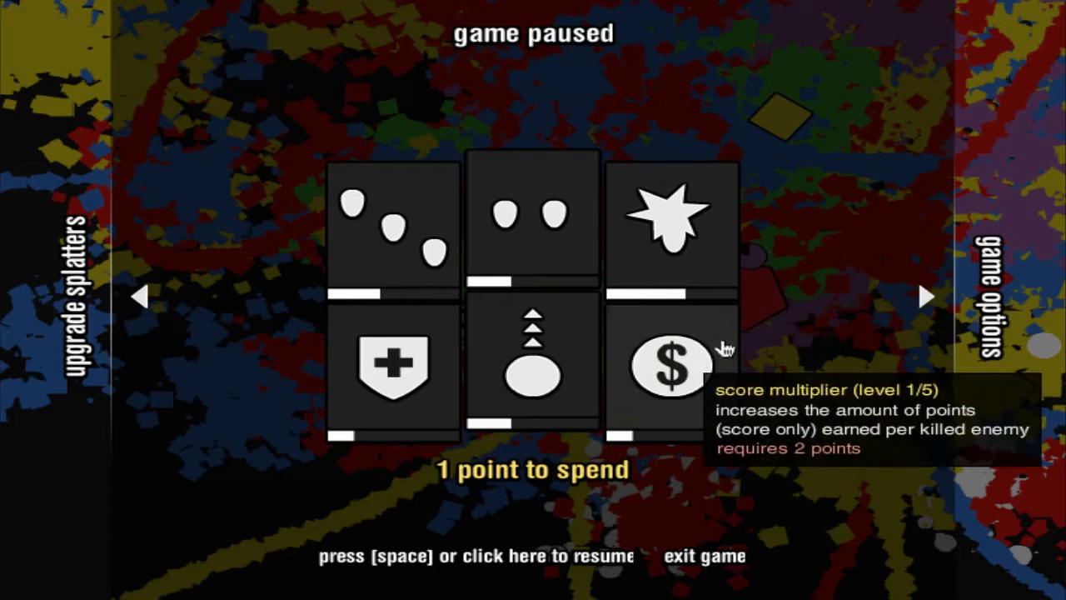
mouse_move(63, 348)
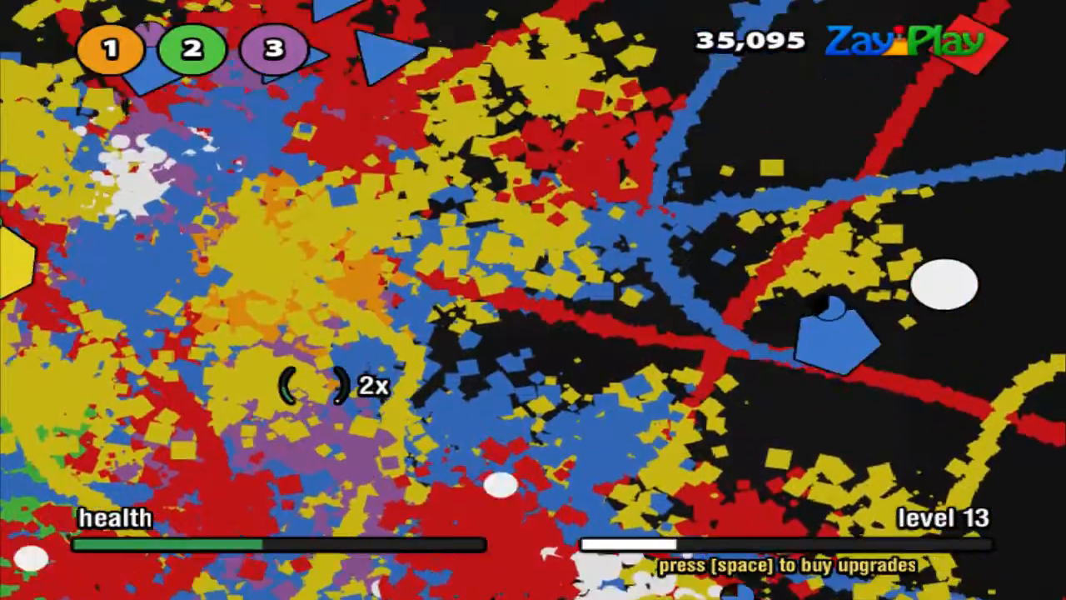
Pause at level 13 and switch to the other upgrades page
key(space)
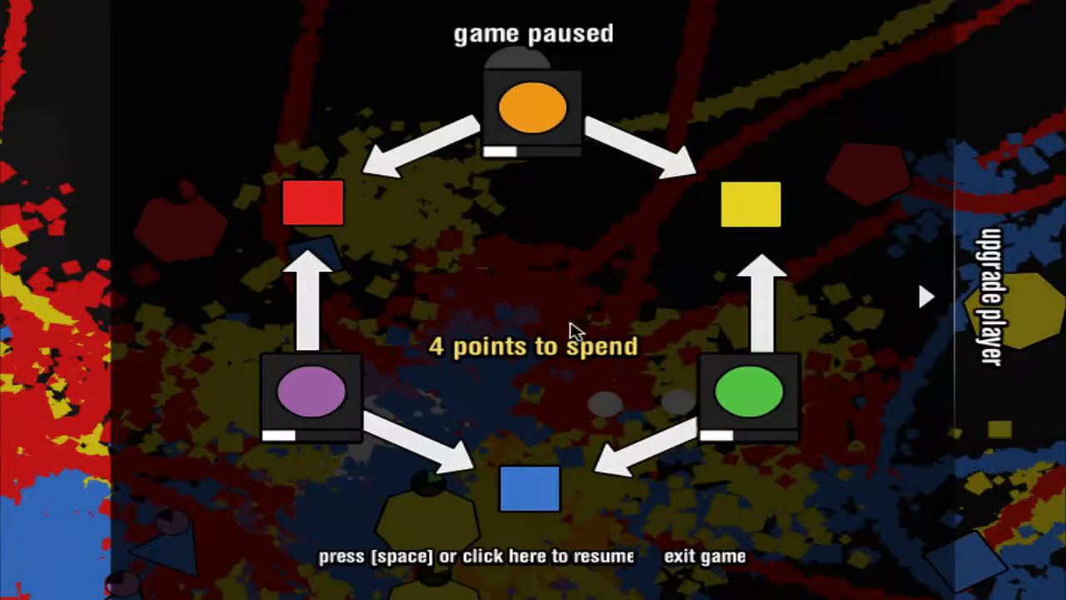
click(927, 295)
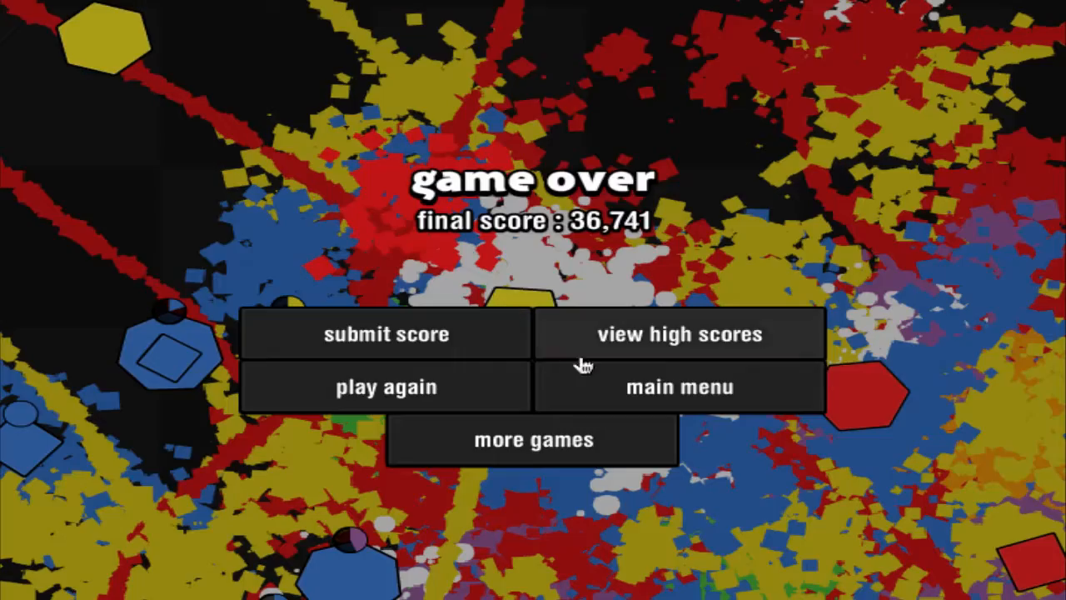
mouse_move(462, 421)
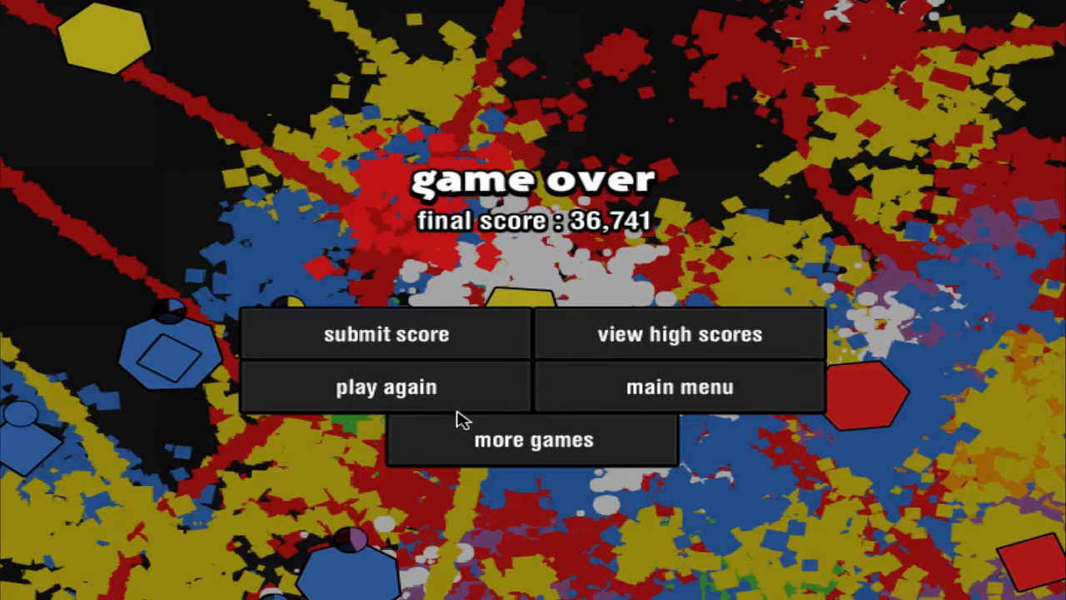
Play again from level 1 and pause to check the player upgrades
click(386, 386)
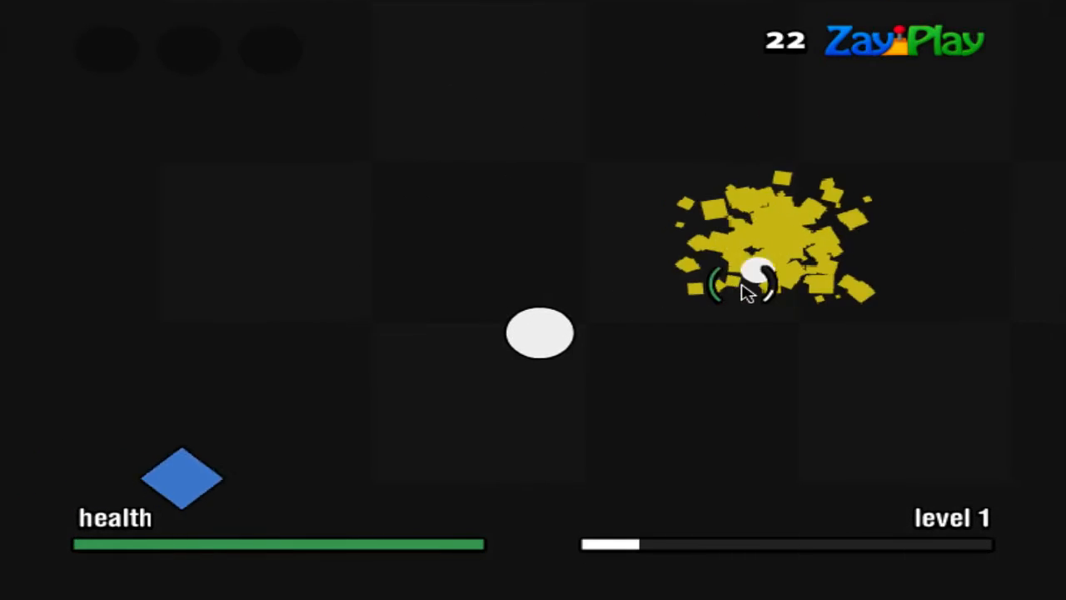
key(space)
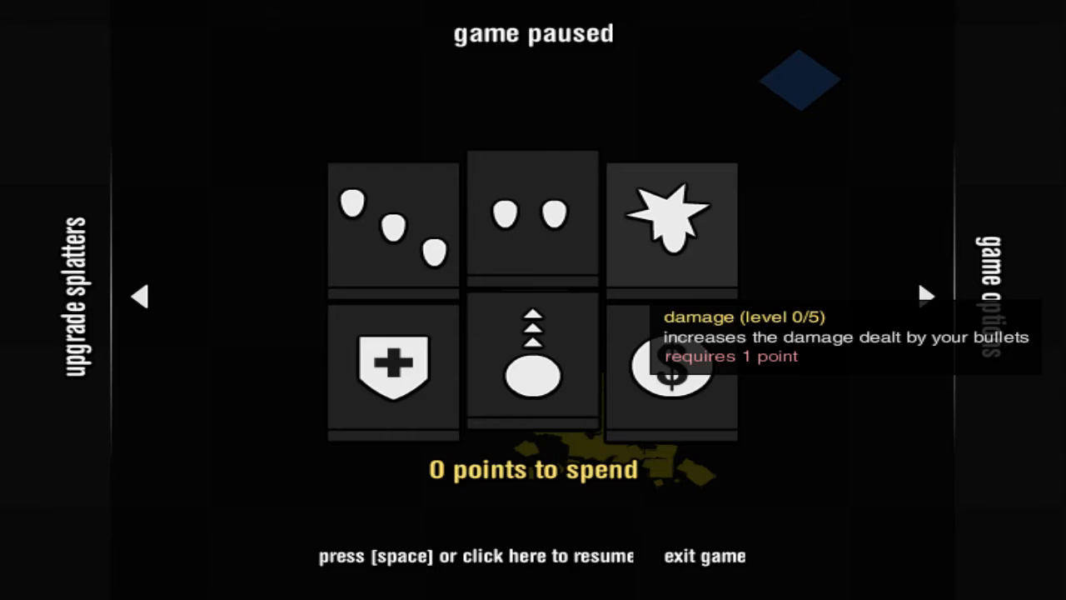
mouse_move(648, 295)
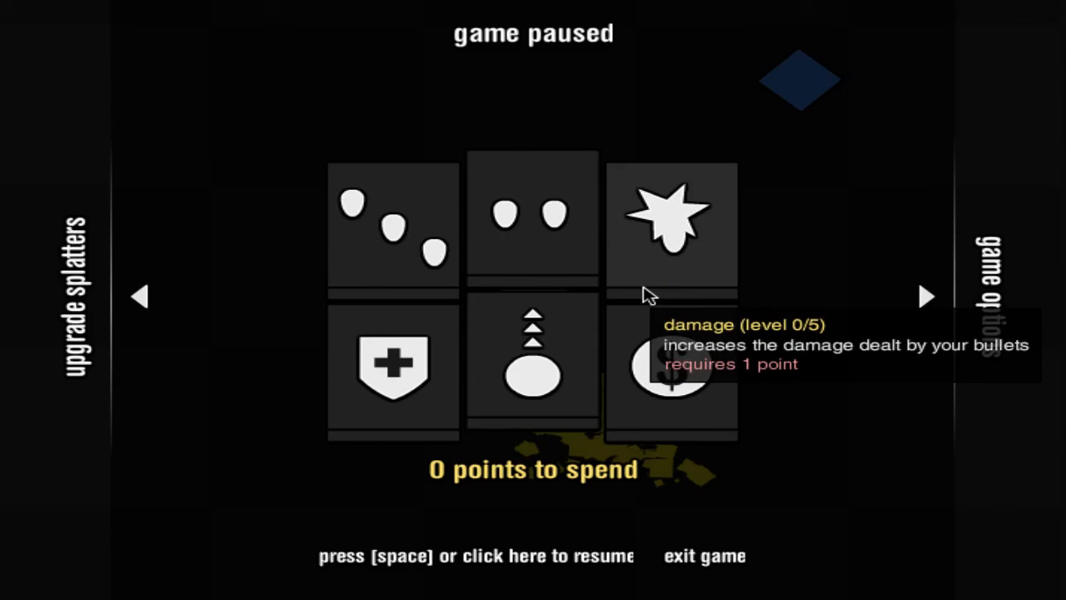